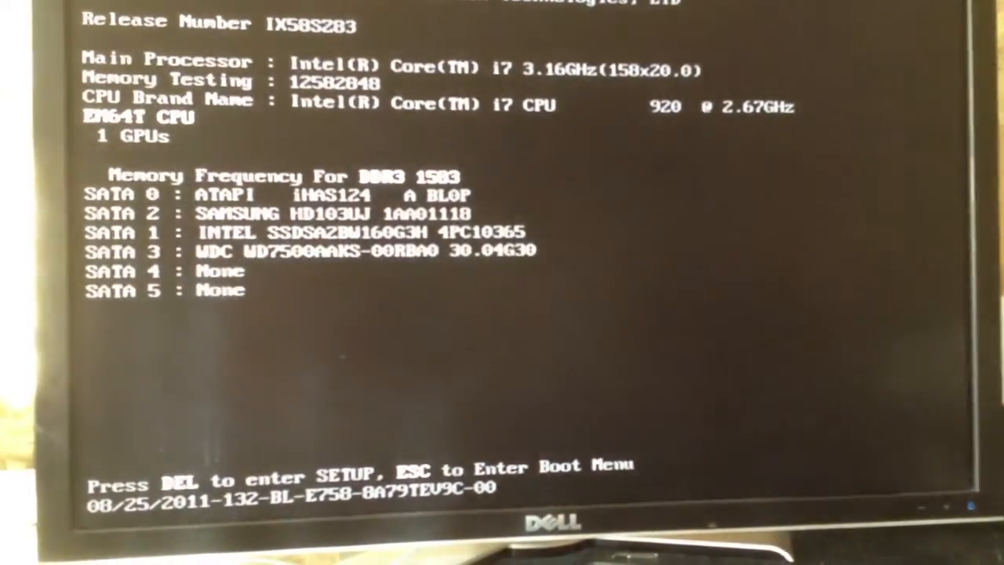
Enter the CMOS Setup Utility main menu from the POST startup screen
key("Delete")
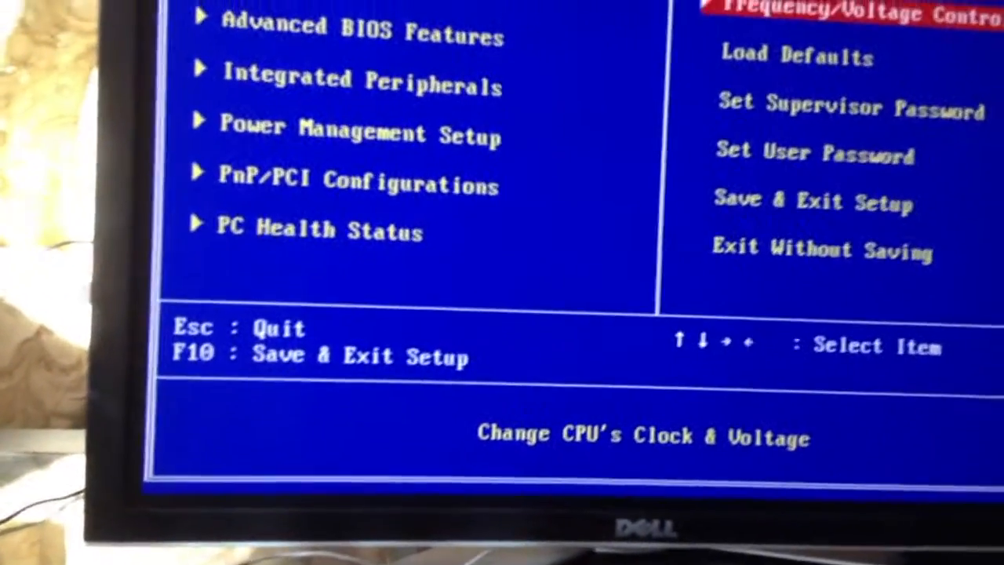
Highlight and enter Frequency/Voltage Control from the main menu
key("up")
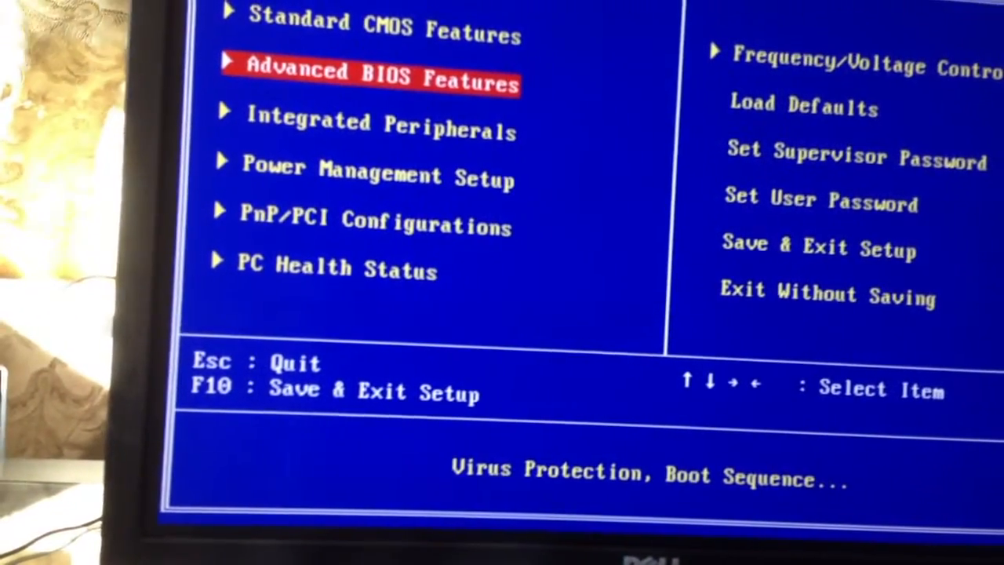
key("Down")
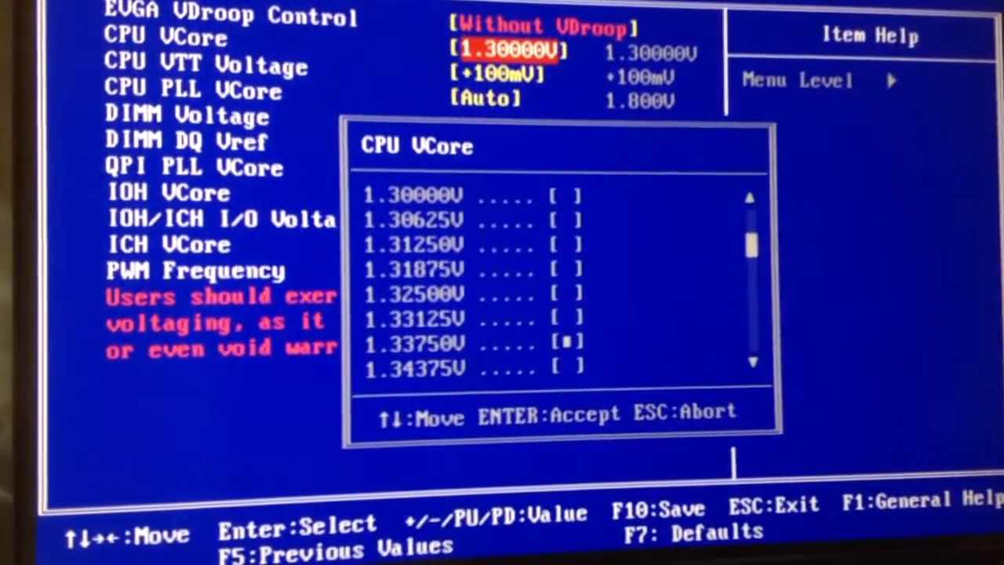
Set CPU VCore to 1.32500V, leaving VDroop off
key("up")
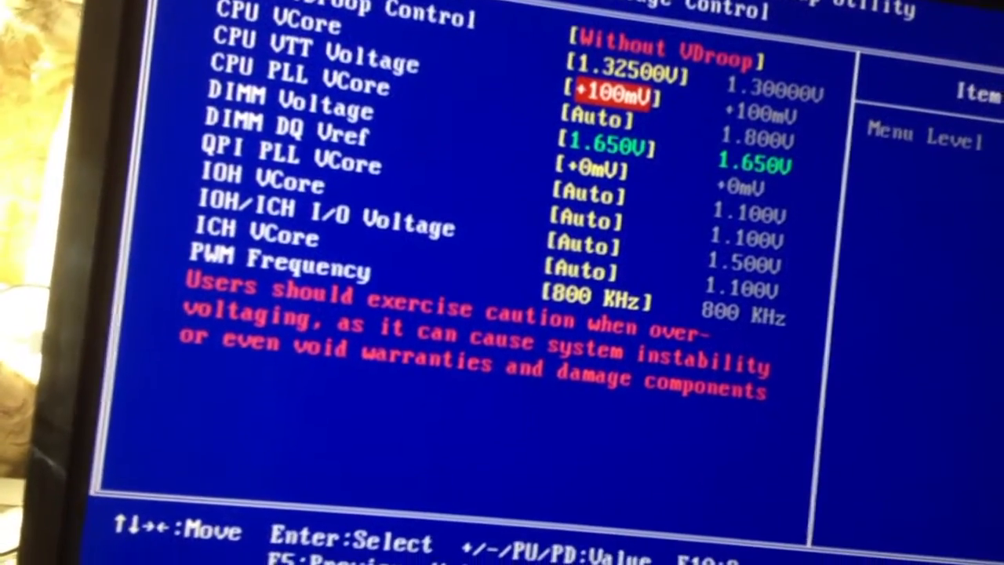
key("down")
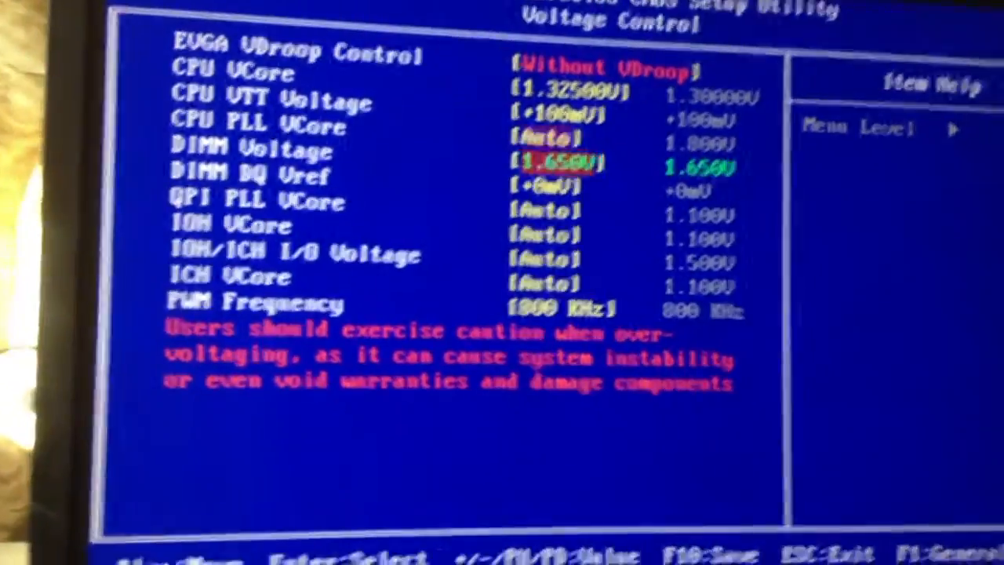
key("down")
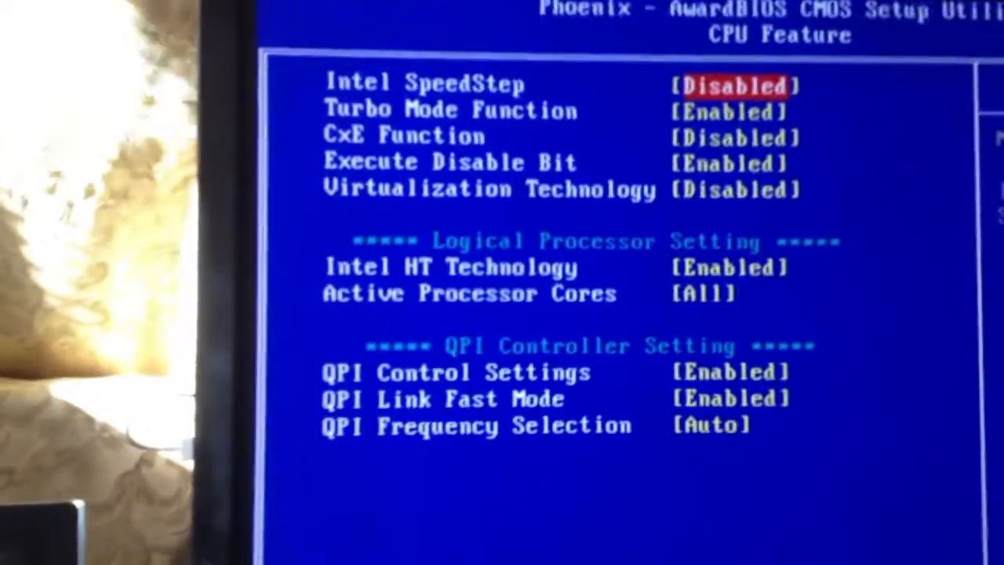
Return from CPU Feature to the Frequency/Voltage Control page (20x ratio, 158 MHz host)
key("down")
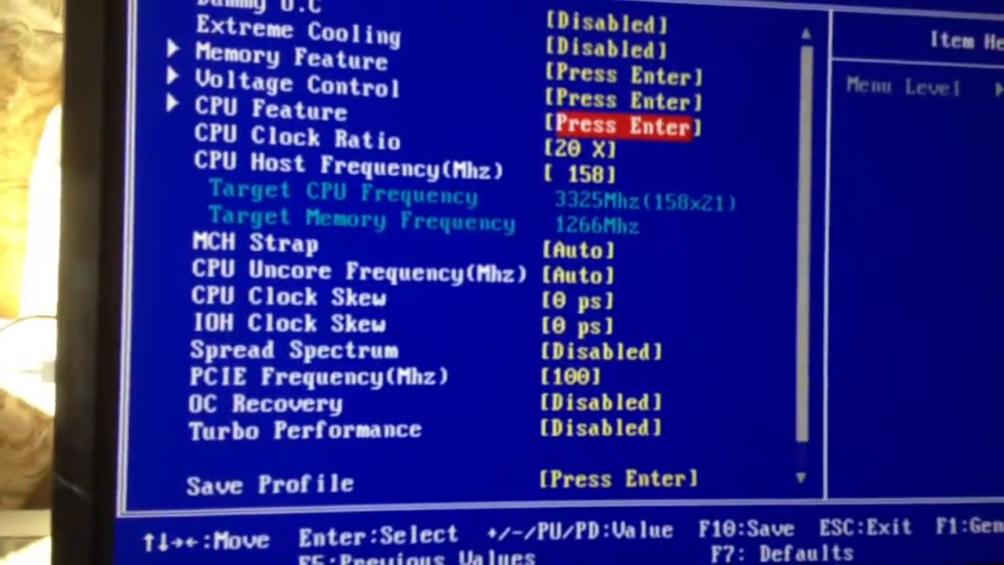
key("down")
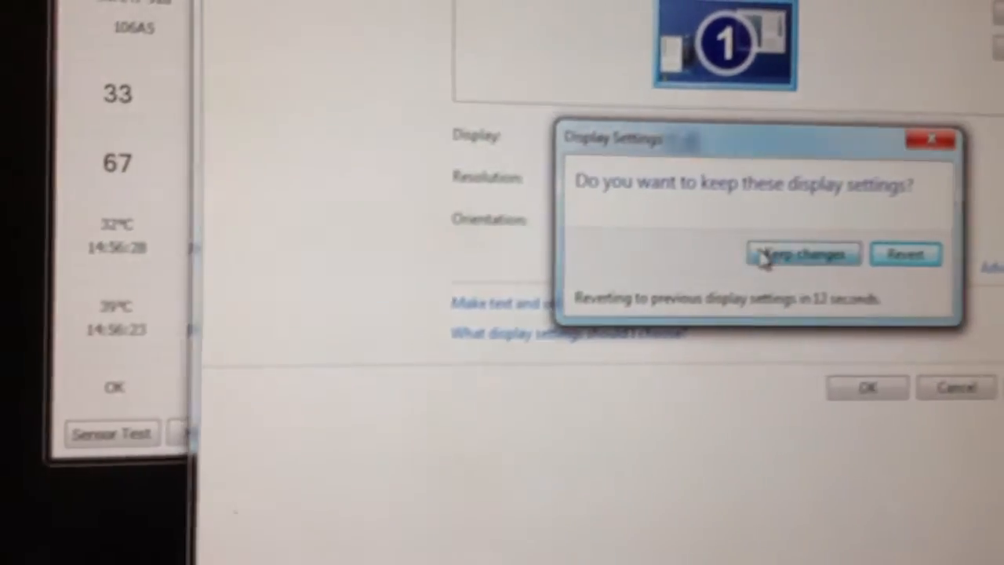
Keep the newly applied Windows display settings
left_click(801, 254)
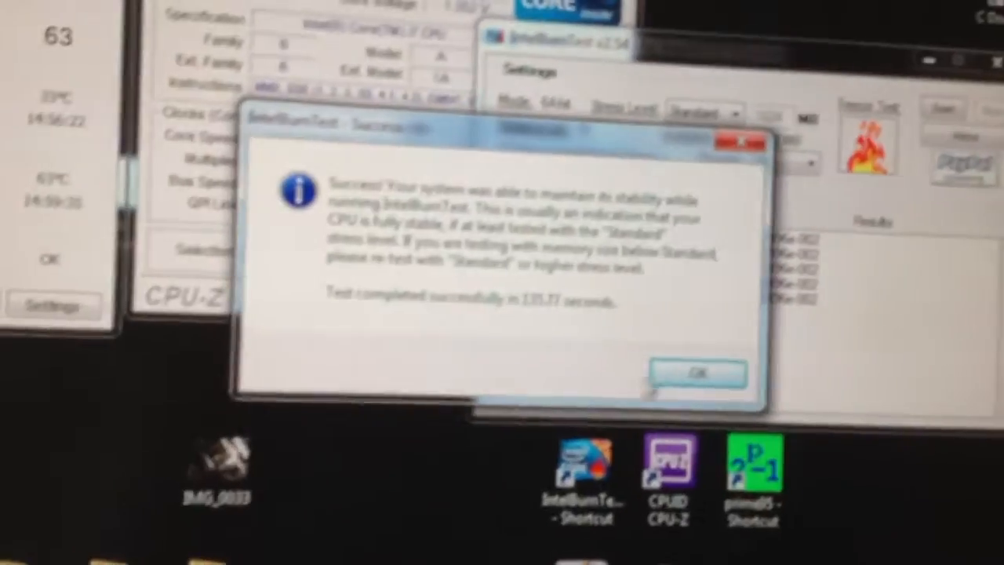
Dismiss the IntelBurnTest success message, leaving the five ~47.3 GFlops Linpack rows
left_click(697, 374)
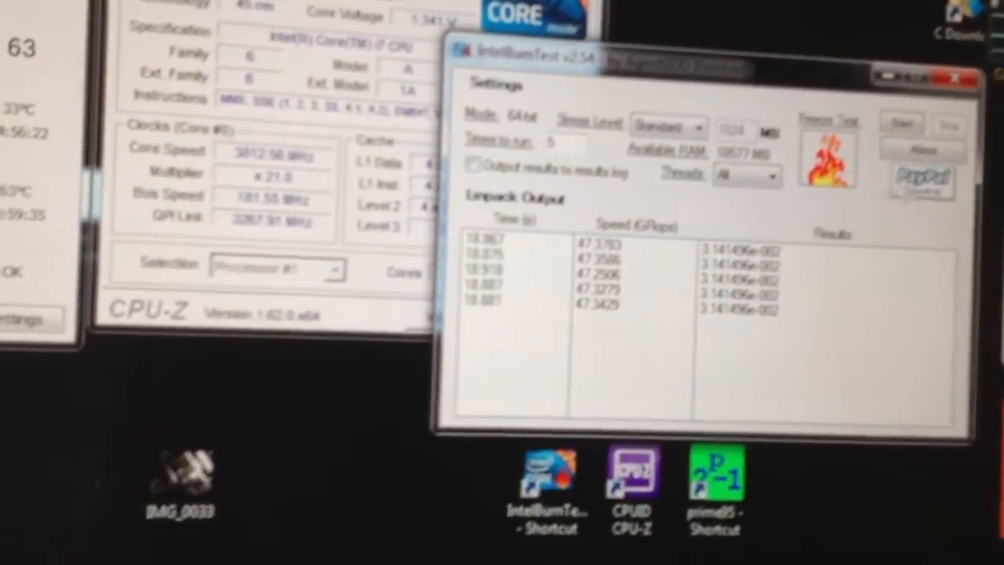